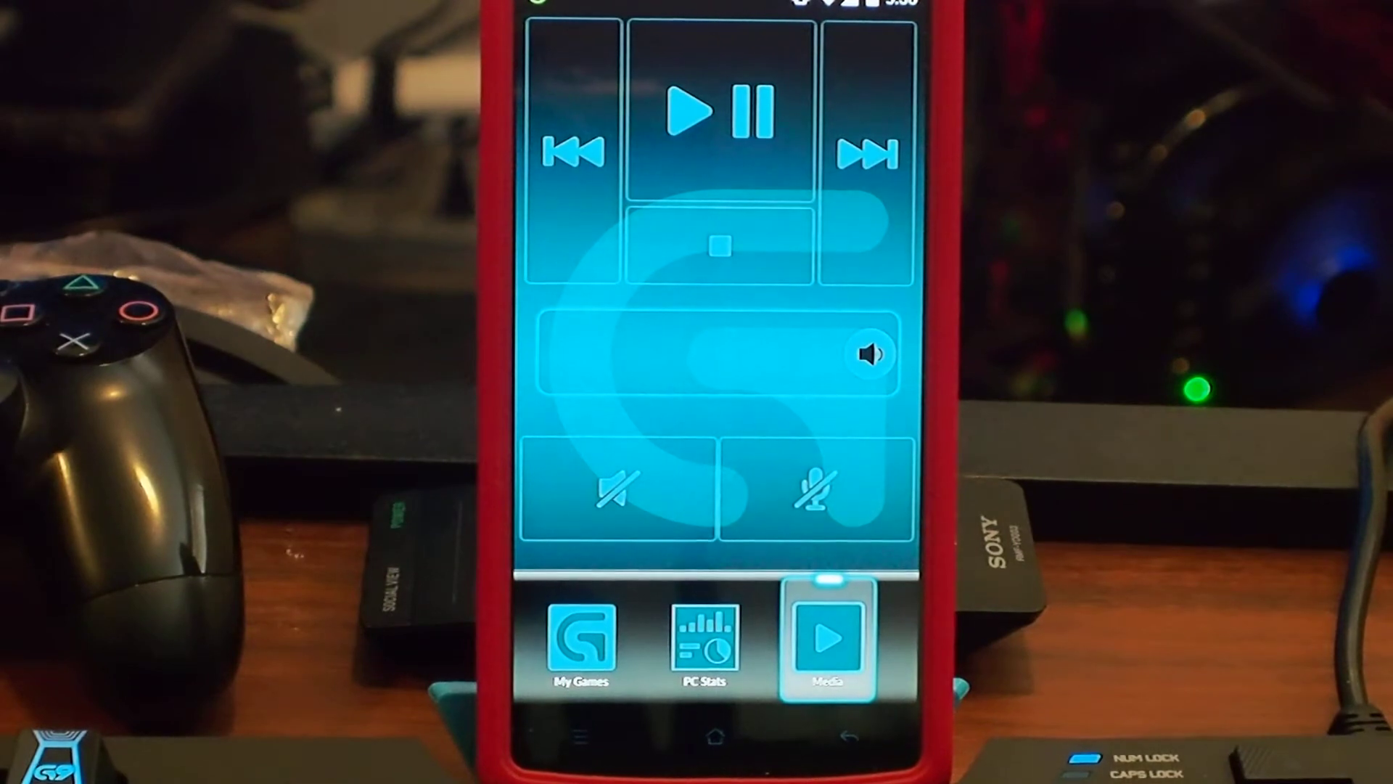
Switch from the media controls to the PC Stats view with CPU, GPU and RAM readouts
click(720, 111)
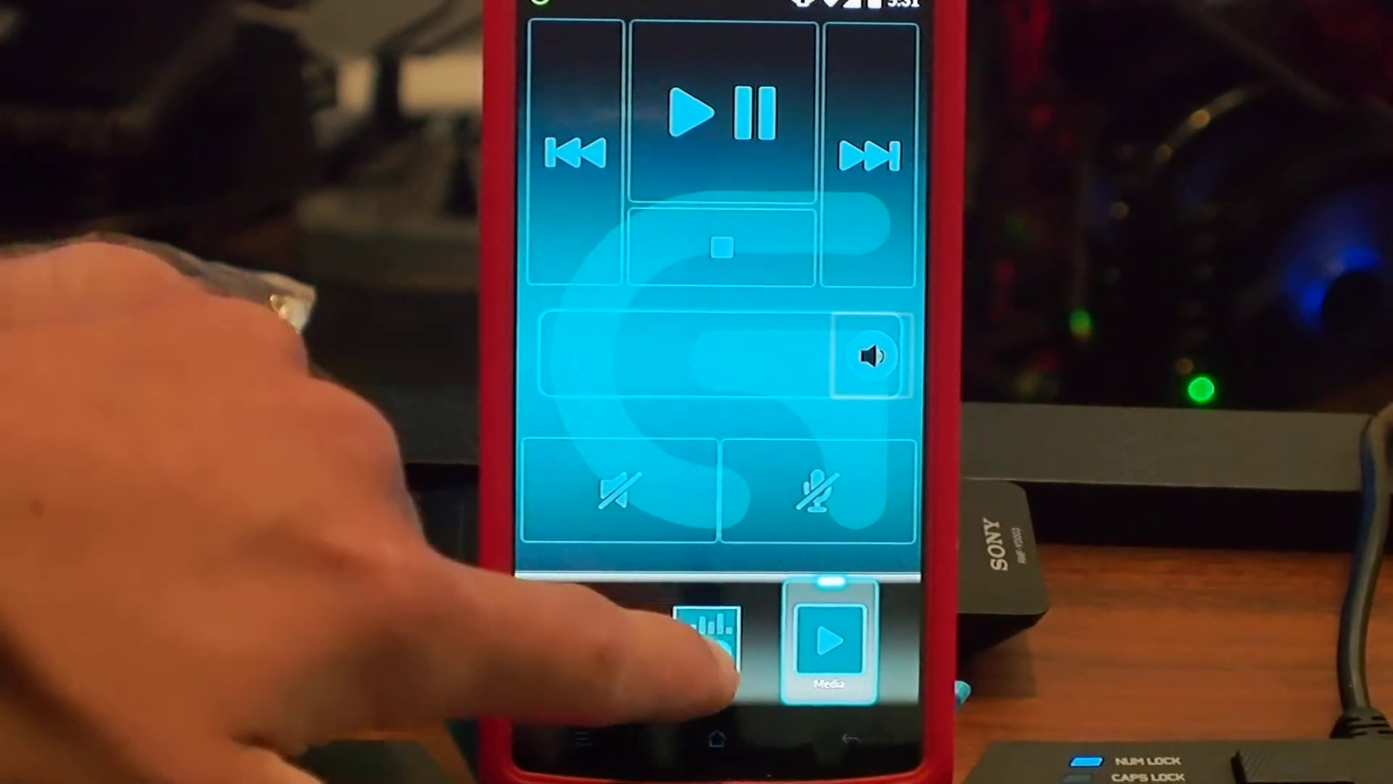
click(707, 640)
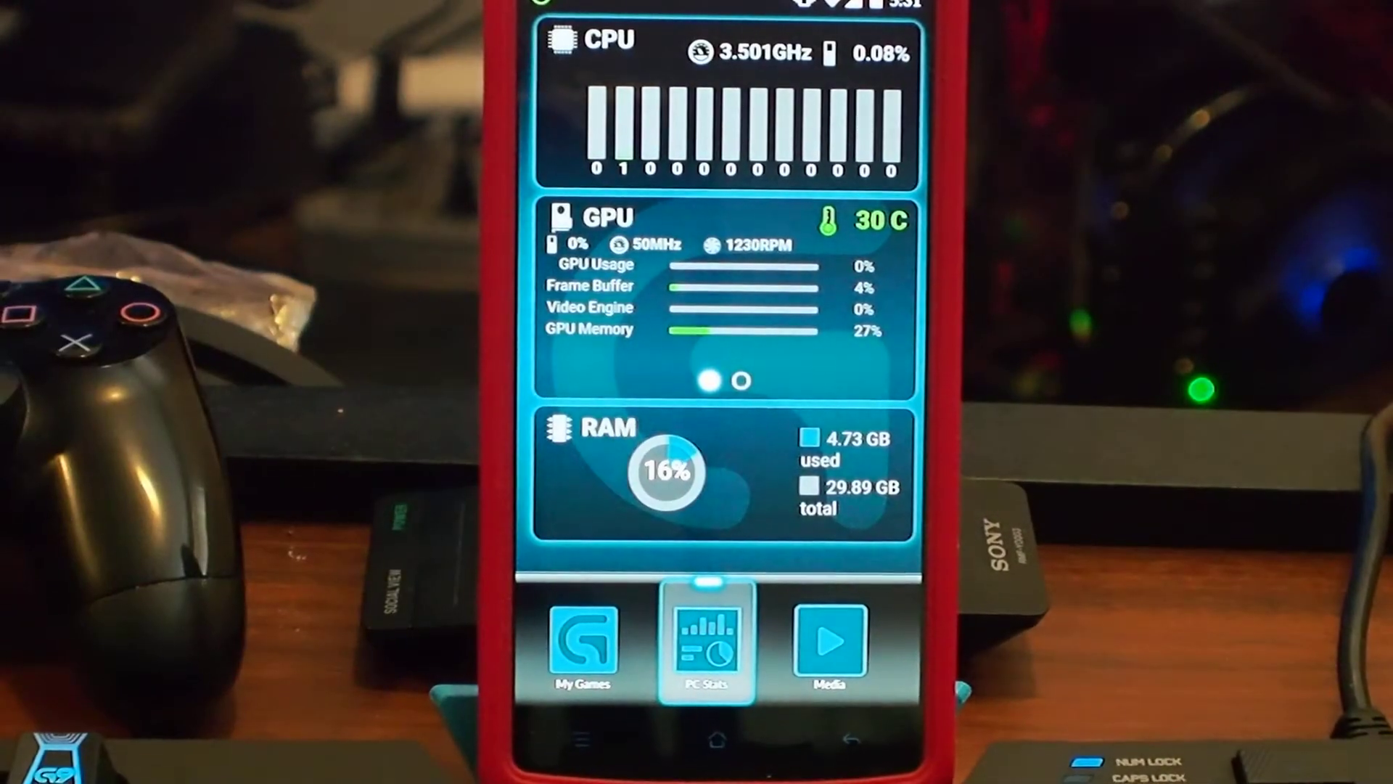